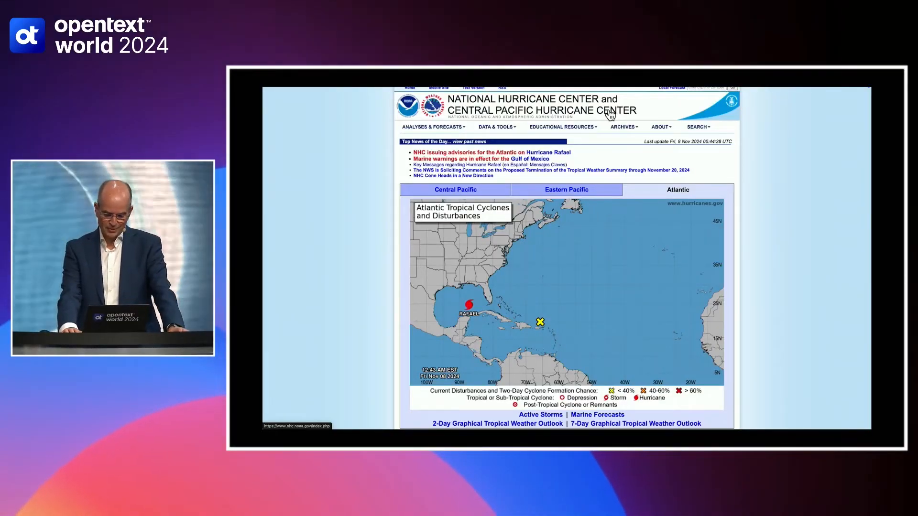
Open the National Hurricane Center's 2023 Atlantic tropical cyclone reports list via Archives.
left_click(623, 127)
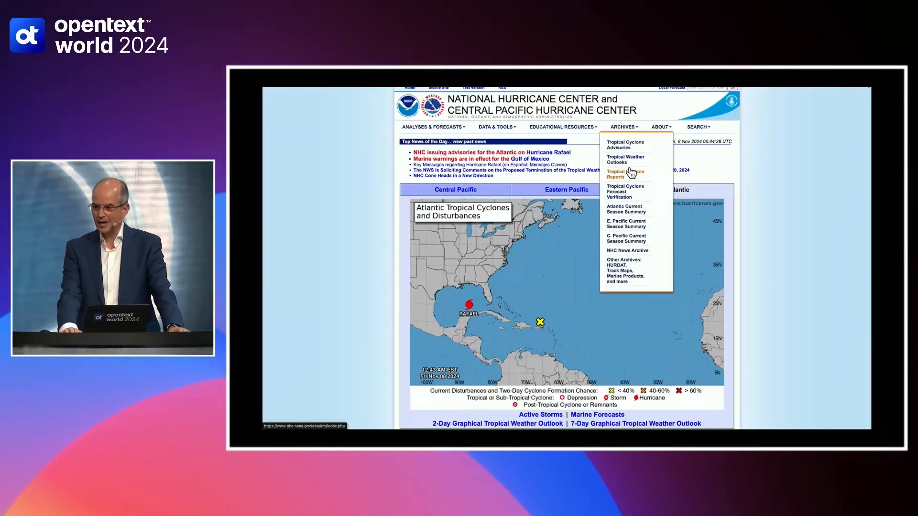
left_click(625, 174)
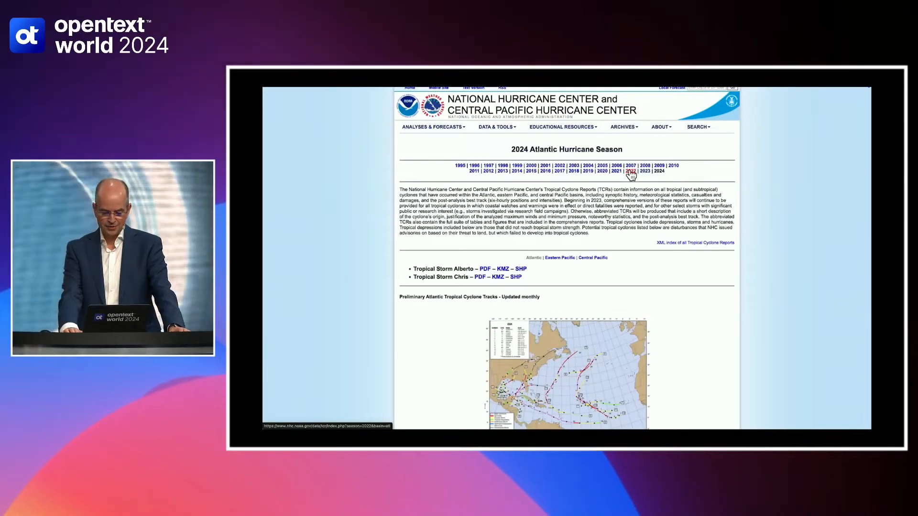
left_click(644, 172)
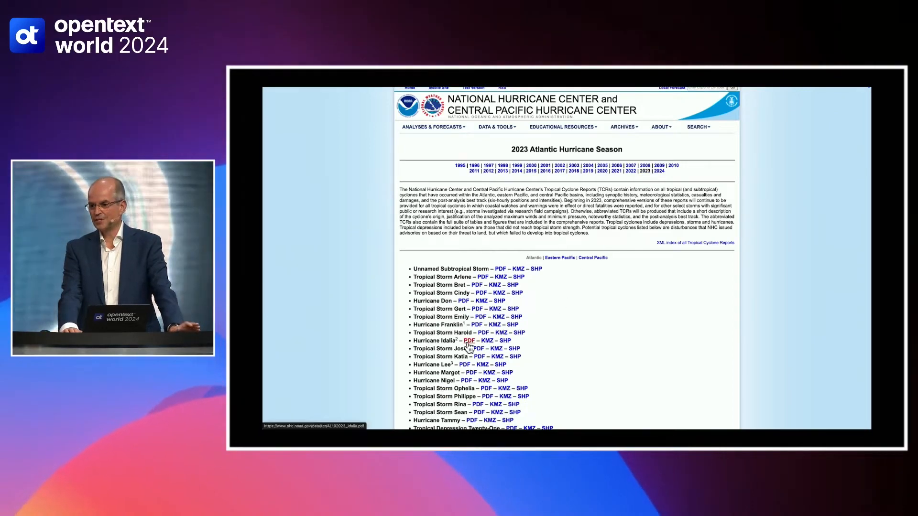
Open the Hurricane Idalia (26–31 August 2023) report PDF and scroll through it.
left_click(469, 340)
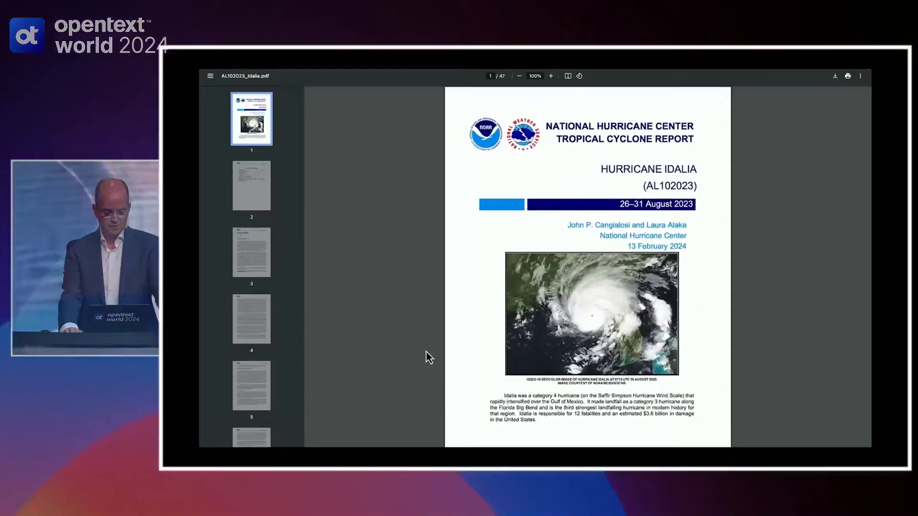
scroll("down", 3)
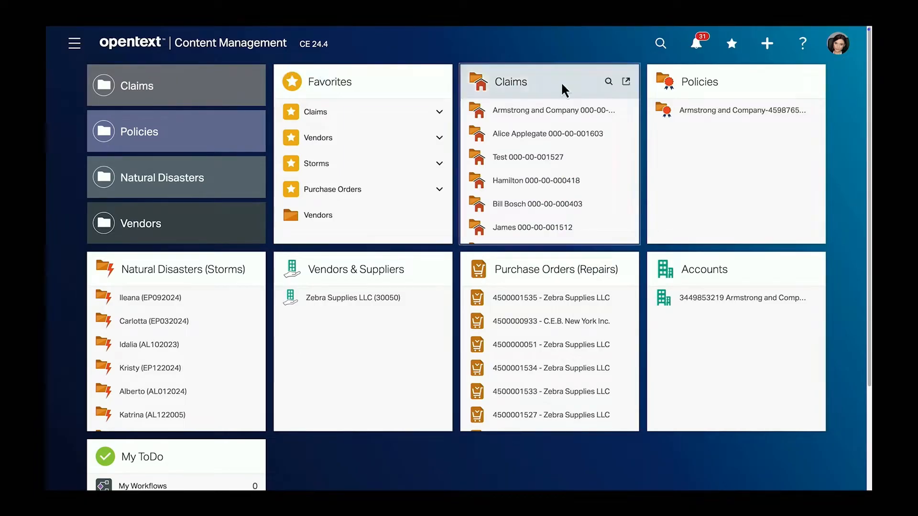
Open Natural Disasters and filter to category 5 storms, leaving only Kristy (EP122024).
left_click(837, 44)
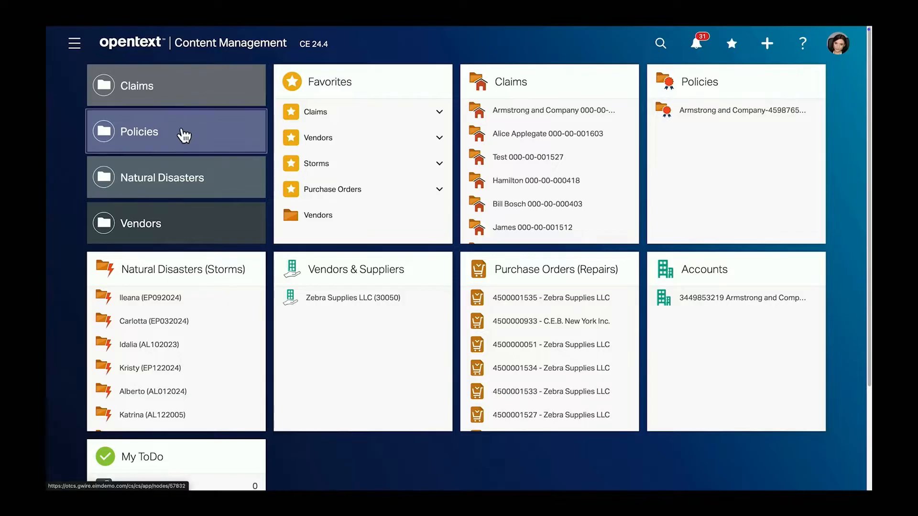
mouse_move(172, 178)
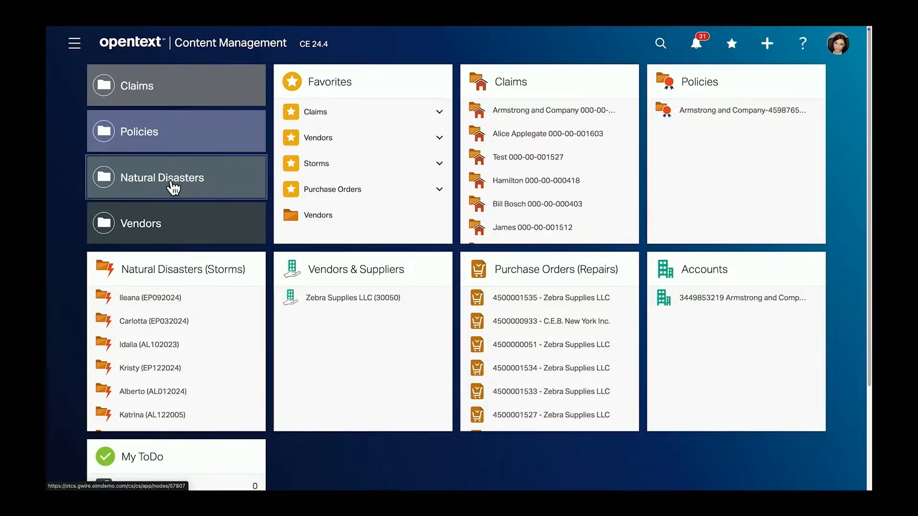
left_click(175, 178)
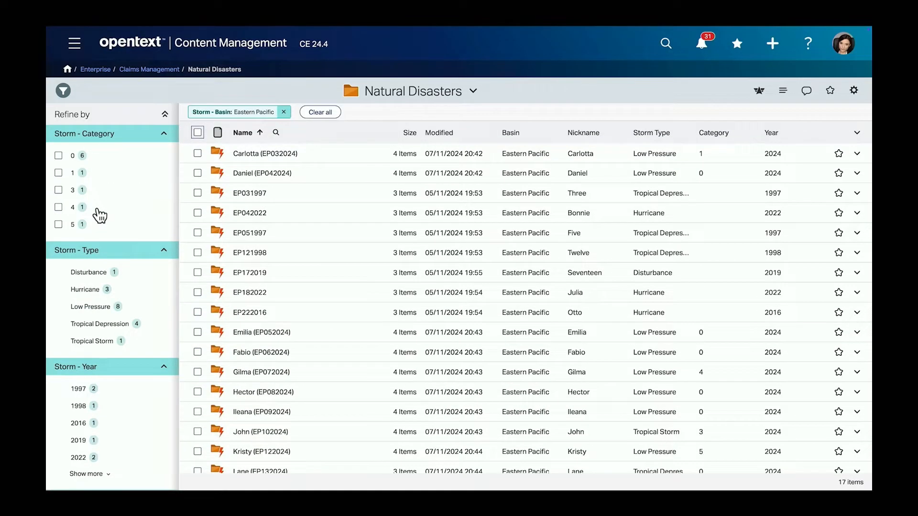
left_click(71, 224)
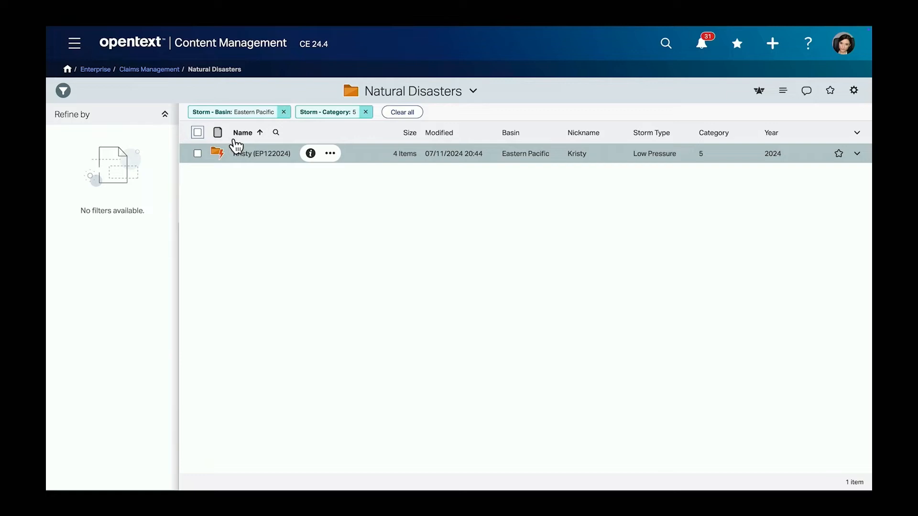
mouse_move(252, 152)
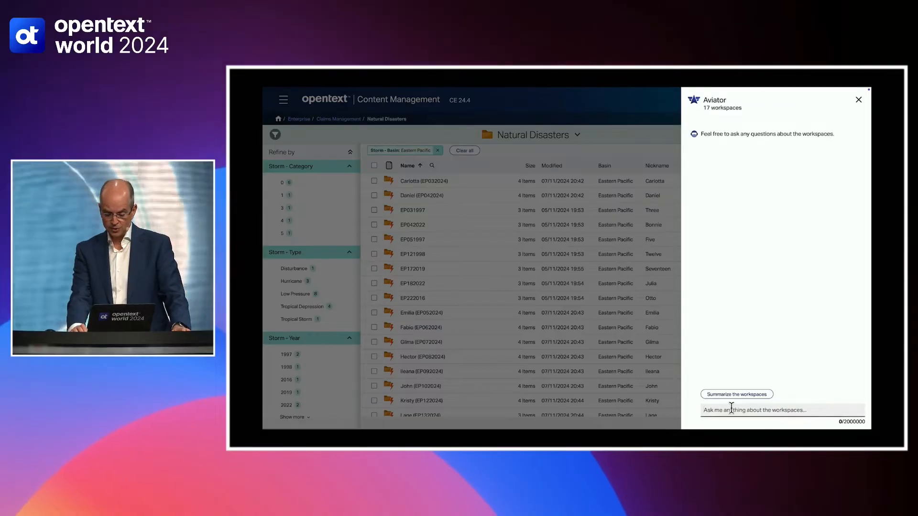
Ask Aviator which storms exceeded 130 kt sustained winds; it answers Kristy.
type("Which storms had a maximum sustained wind speed over 13")
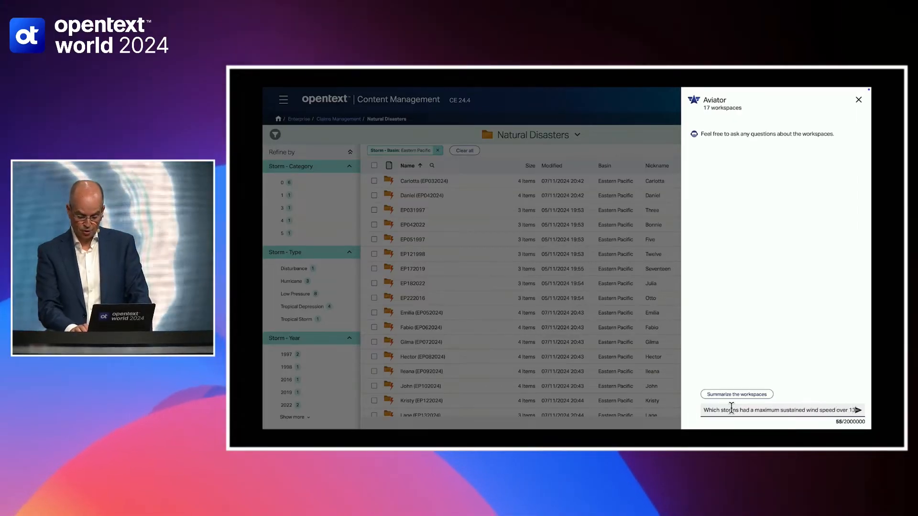
left_click(858, 410)
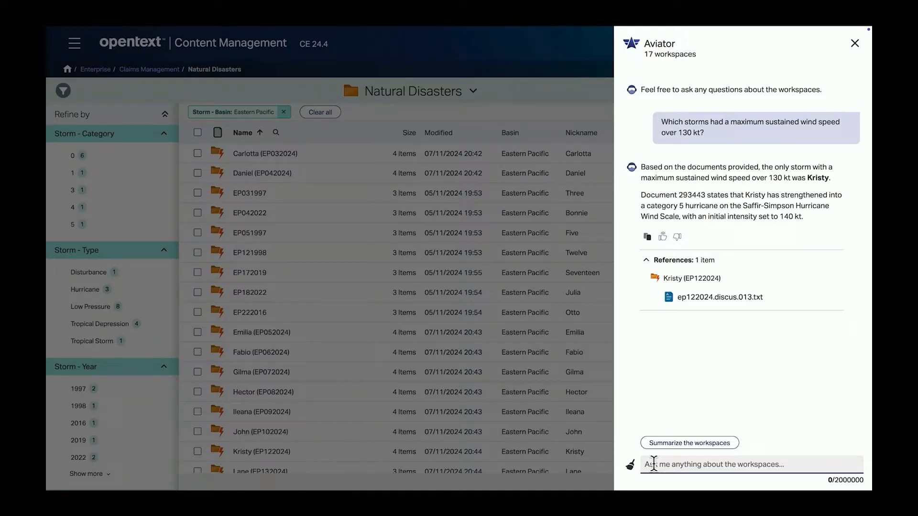
mouse_move(846, 63)
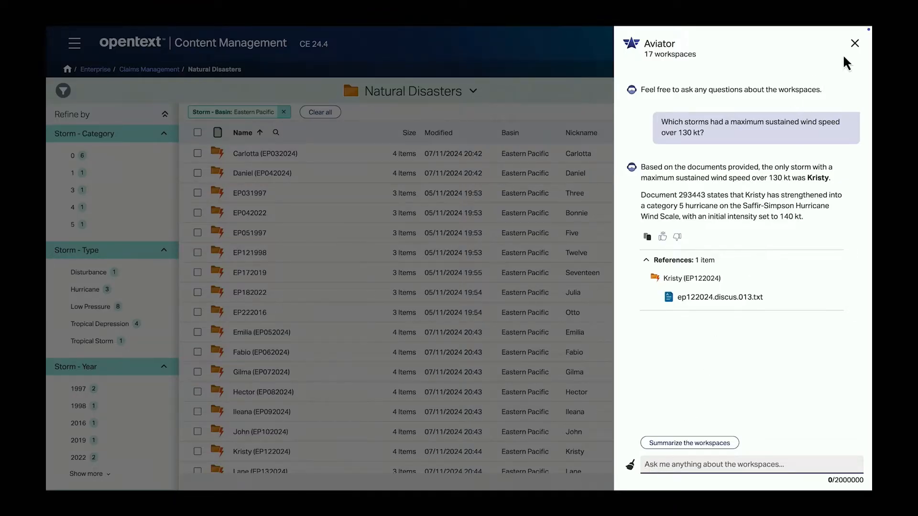
Clear all storm filters and ask Aviator which storms made 2023 Florida Big Bend landfall.
left_click(855, 44)
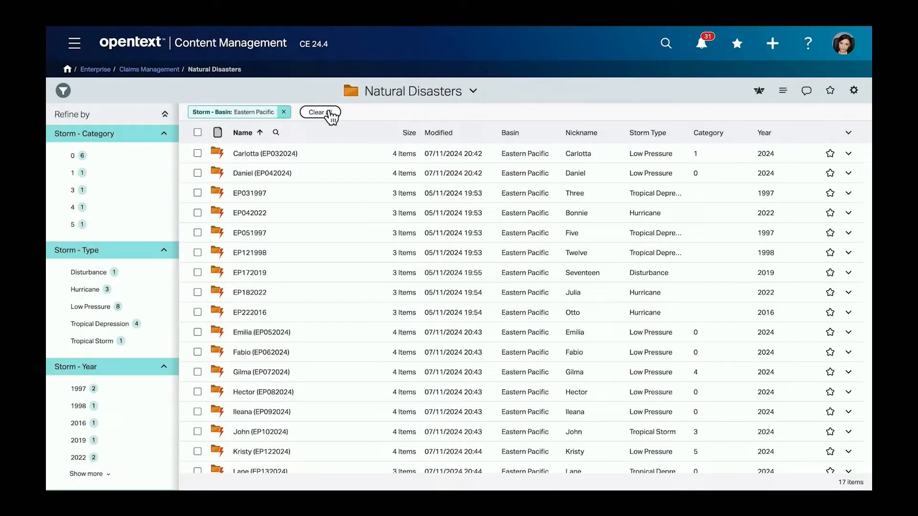
left_click(318, 111)
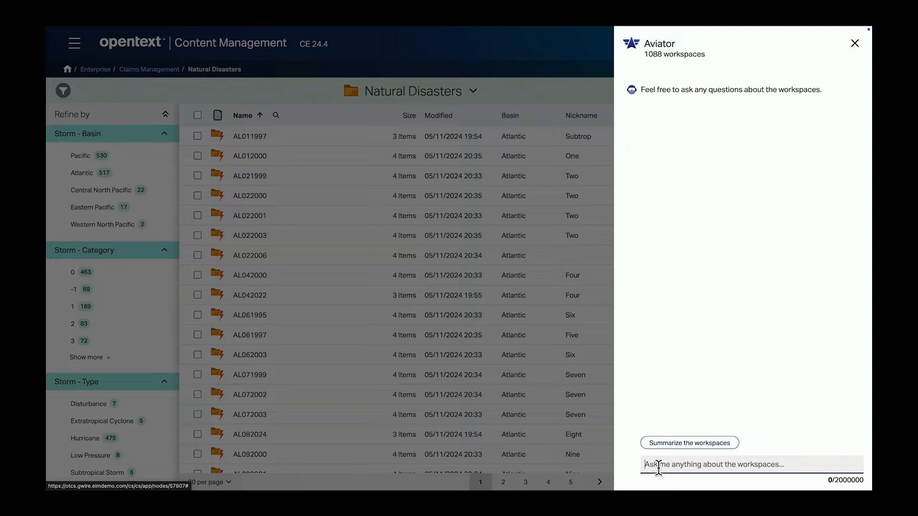
type("Which storms")
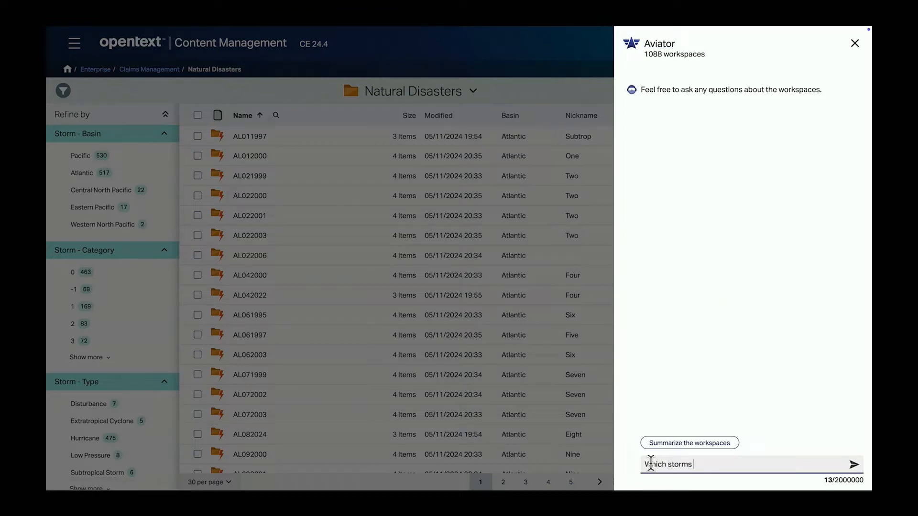
type("had landfall")
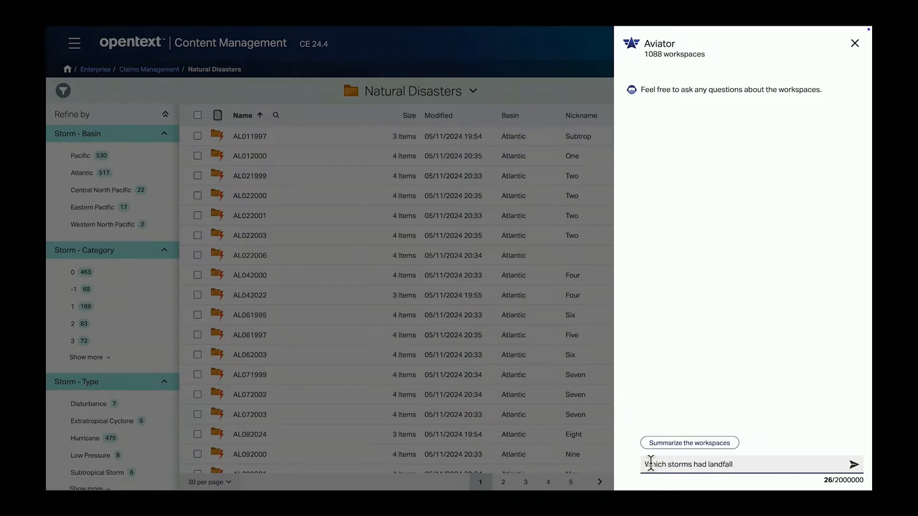
type("in the Florida Big Bend in 202")
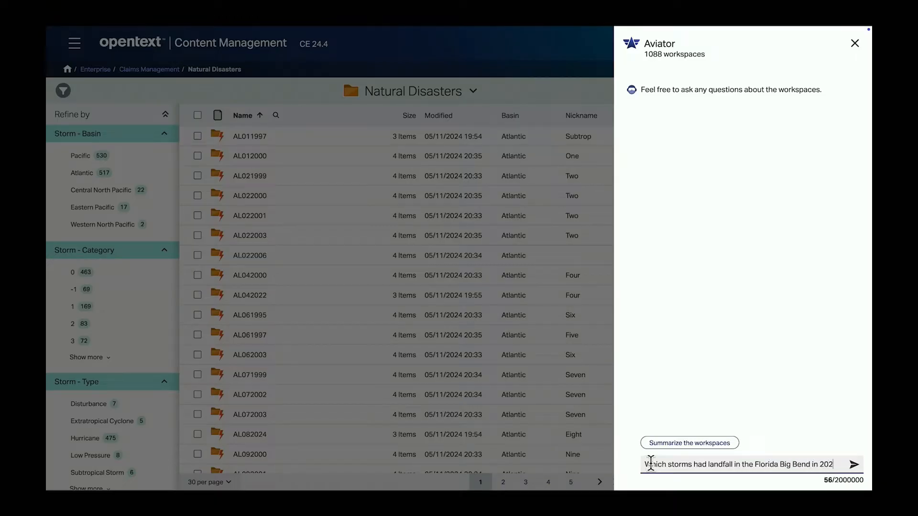
left_click(855, 464)
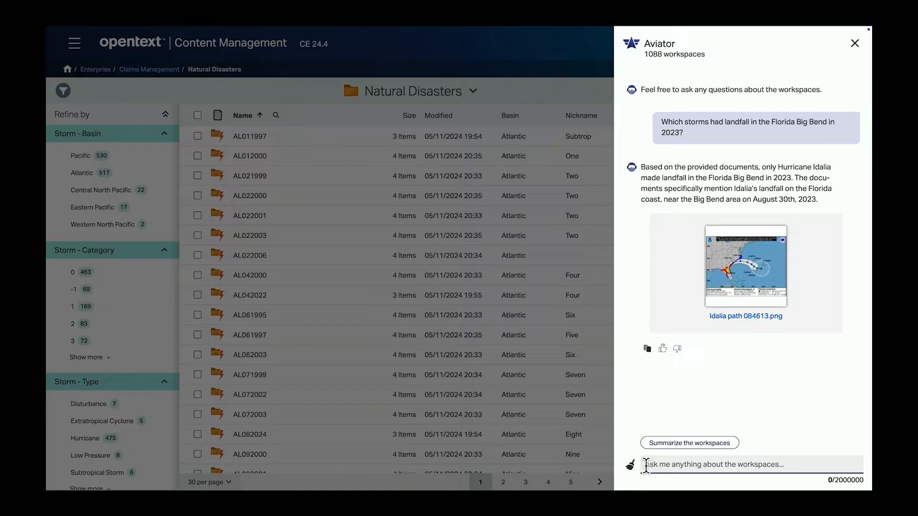
left_click(745, 266)
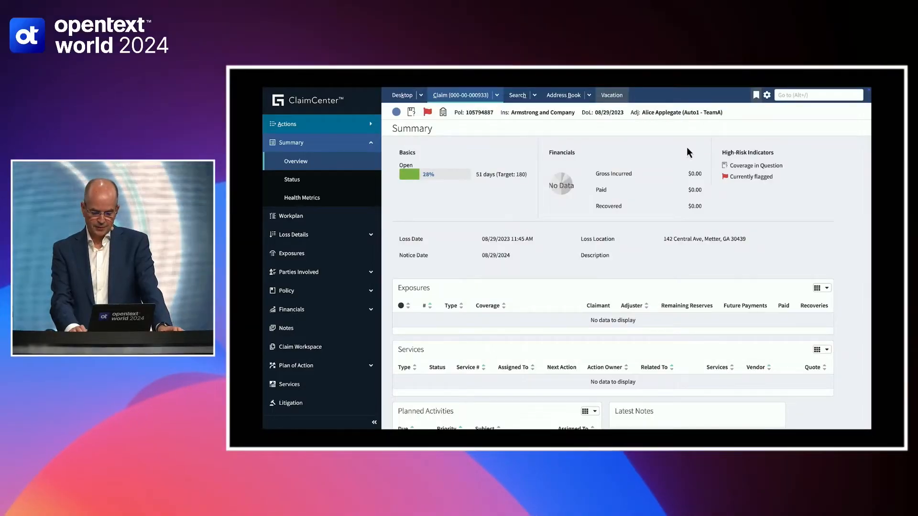
left_click_drag(579, 239, 746, 239)
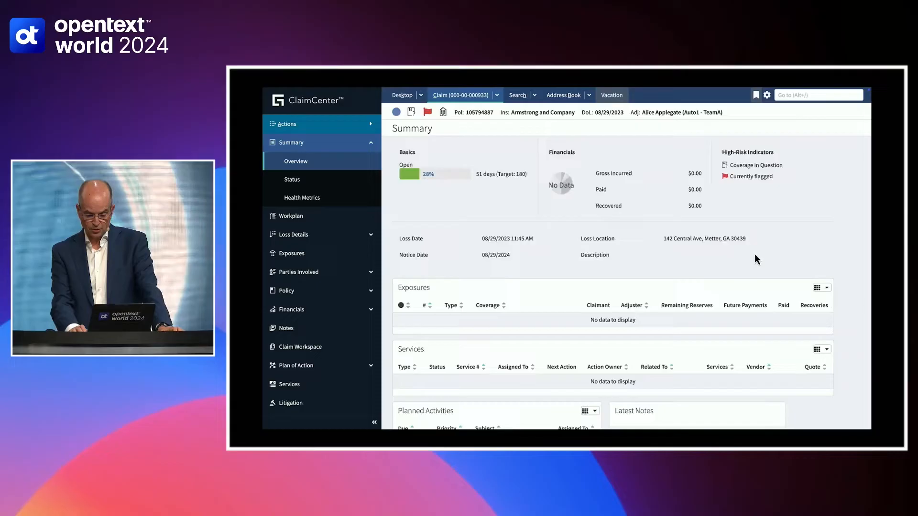
scroll("down", 3)
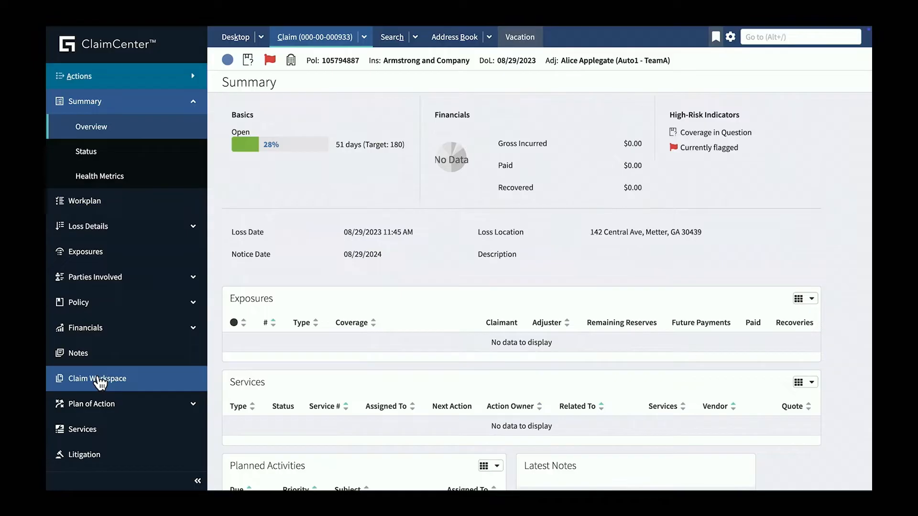
Open the claim workspace's Photographs folder and show the photos as a thumbnail grid.
left_click(98, 379)
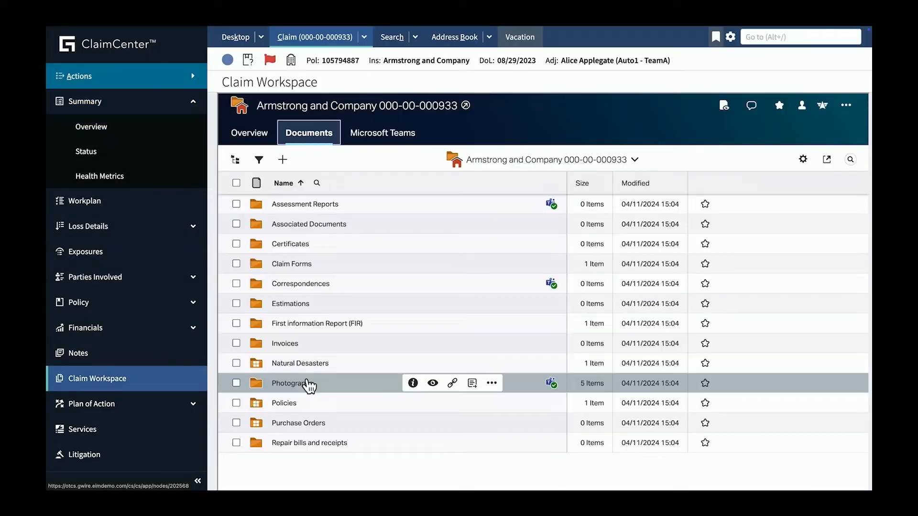
double_click(293, 383)
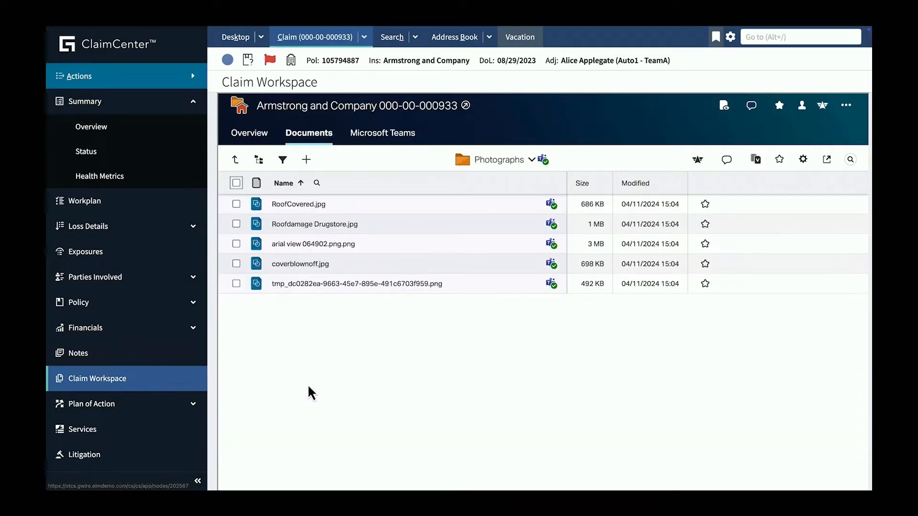
left_click(803, 159)
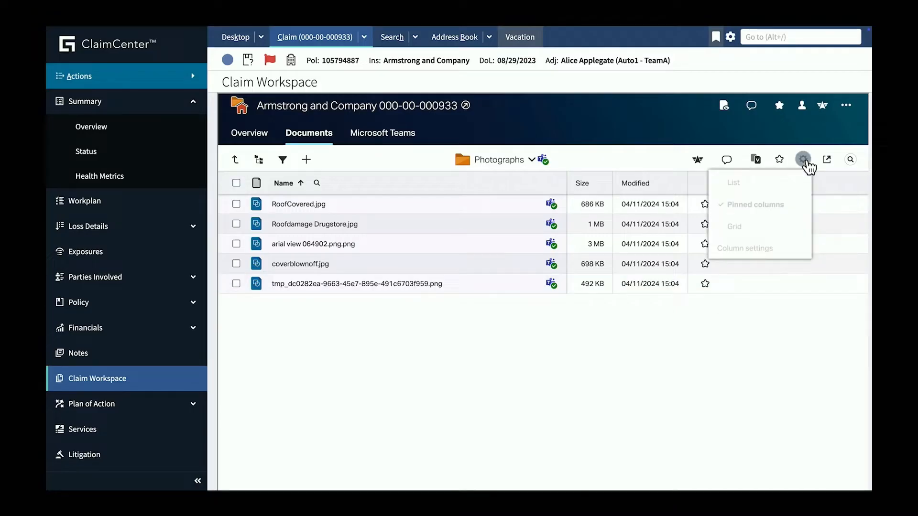
left_click(733, 226)
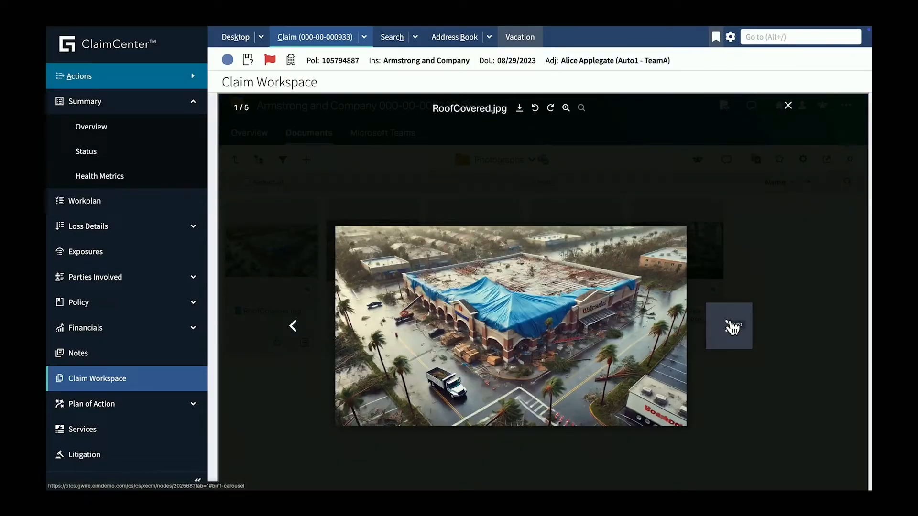
Page through the roof damage photos, then return to the workspace folders.
left_click(728, 325)
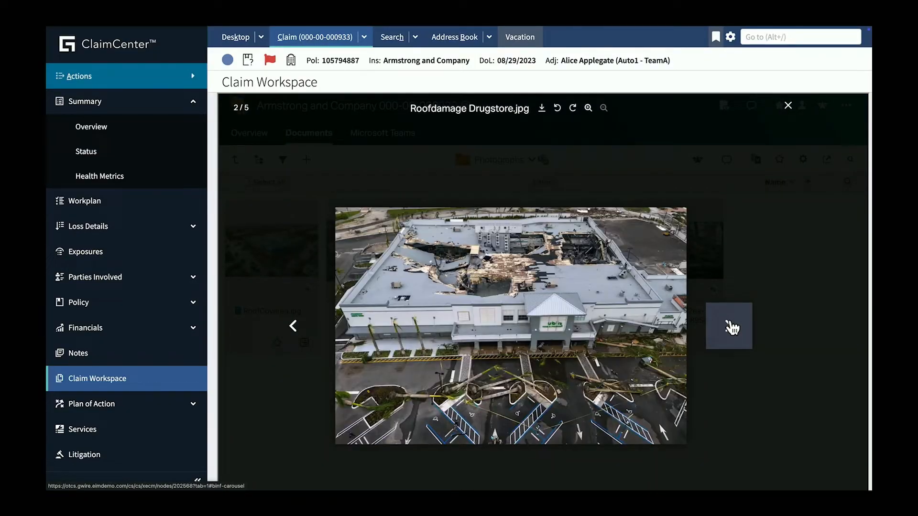
left_click(729, 326)
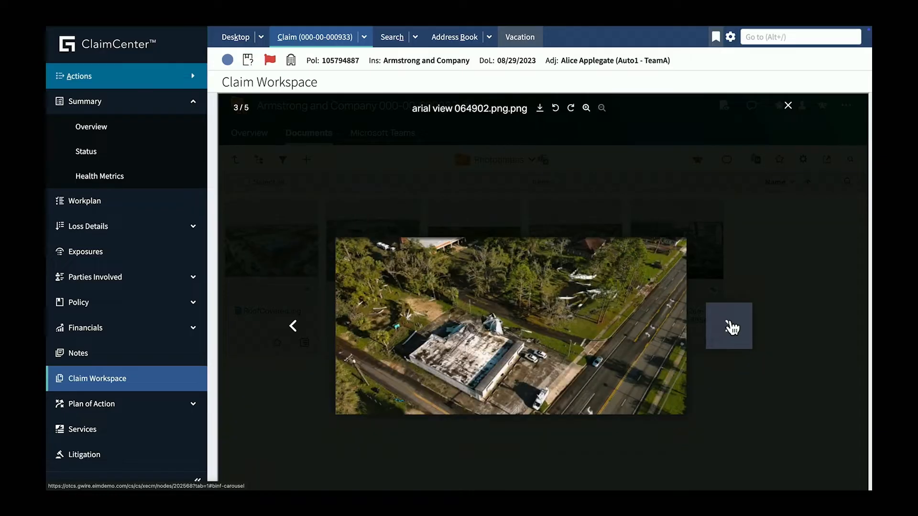
left_click(729, 326)
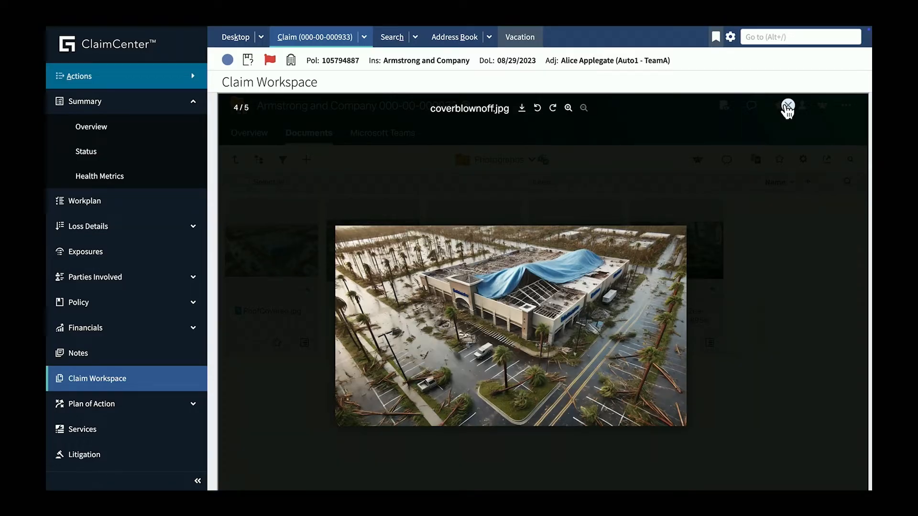
left_click(787, 107)
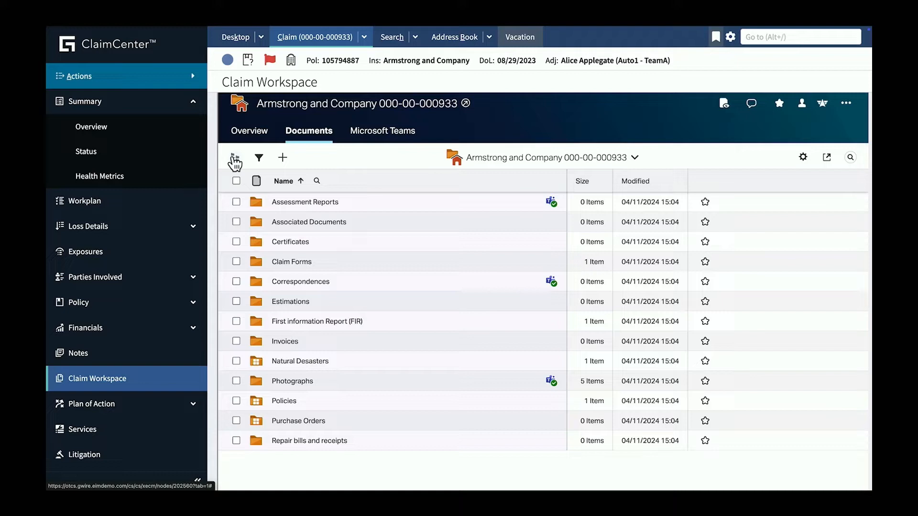
Open Claim Forms and have Aviator summarize the Claim Report's Hurricane Idalia damage.
double_click(291, 261)
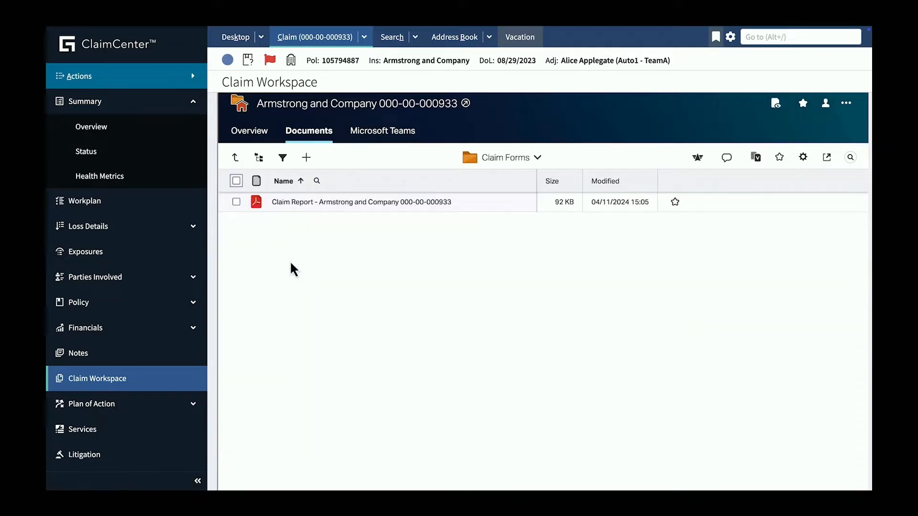
mouse_move(298, 201)
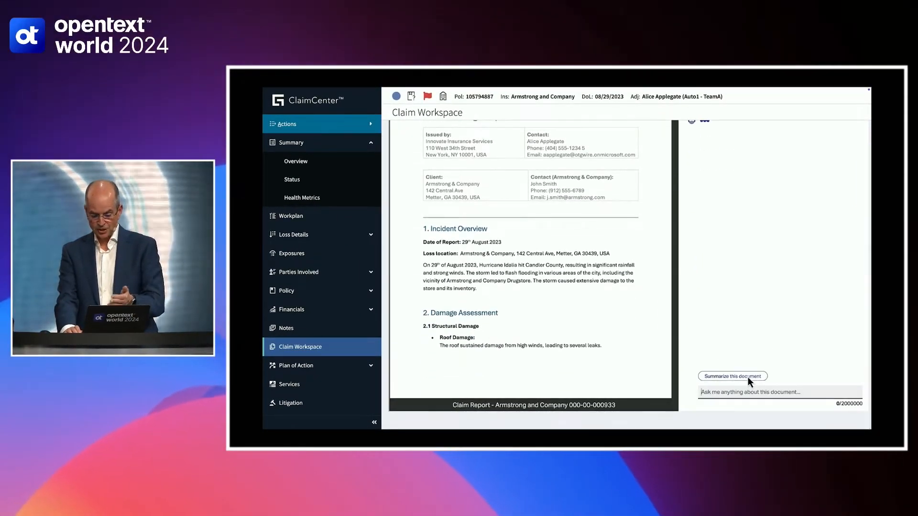
left_click(732, 376)
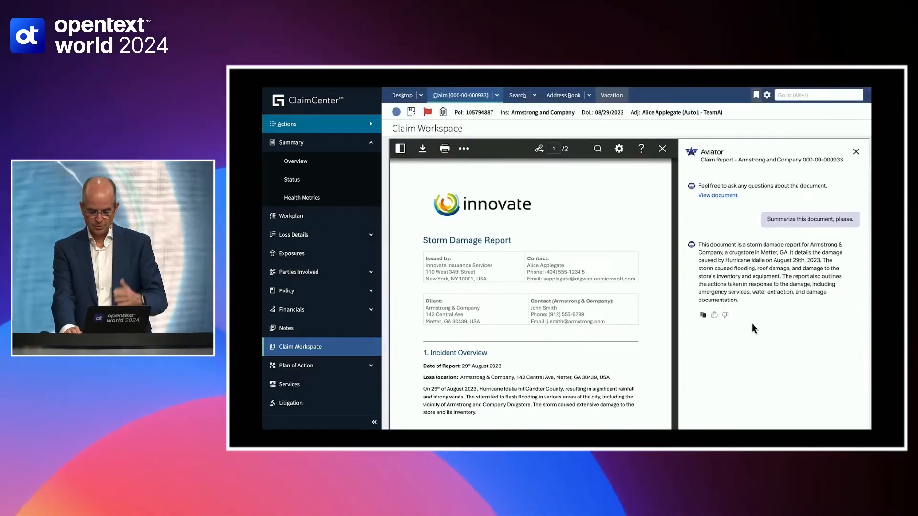
mouse_move(749, 329)
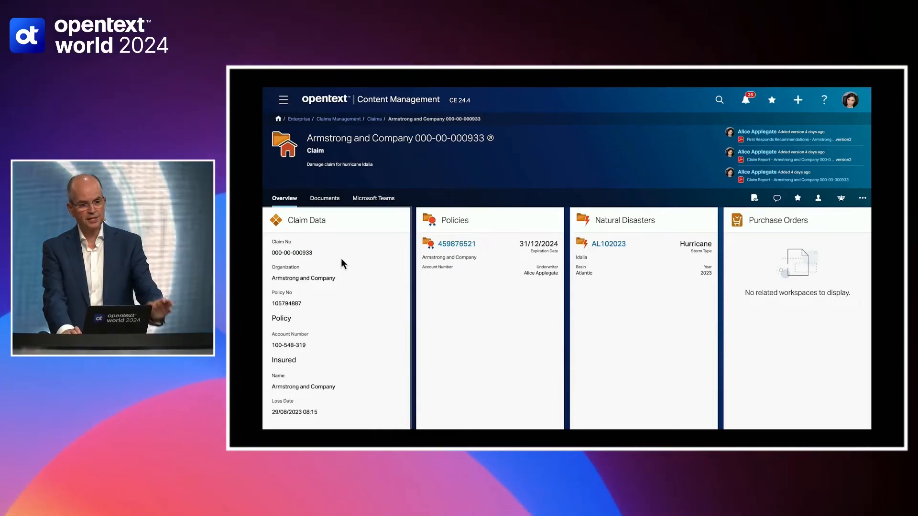
Scroll the Armstrong and Company workspace Overview to bring up its Aviator chat.
scroll("down", 3)
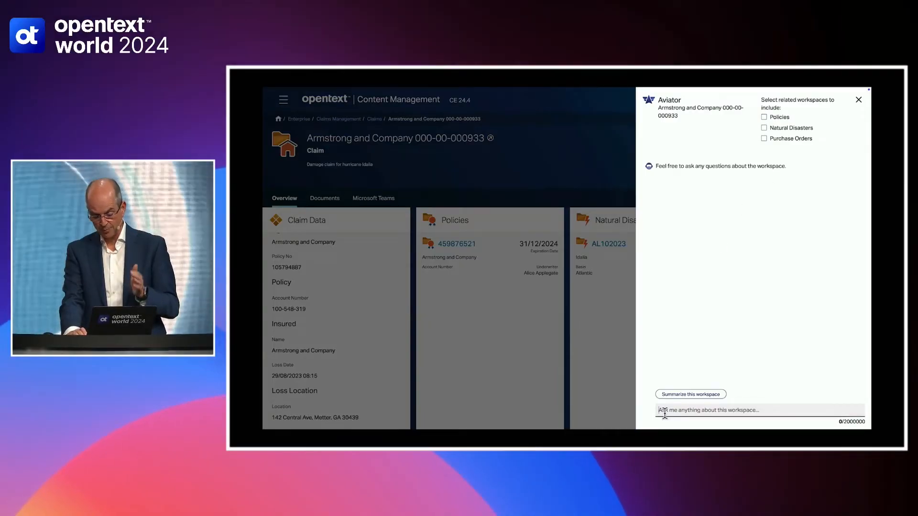
Ask Aviator 'What happened?' and include the Natural Disasters workspace in the conversation.
type("What happened")
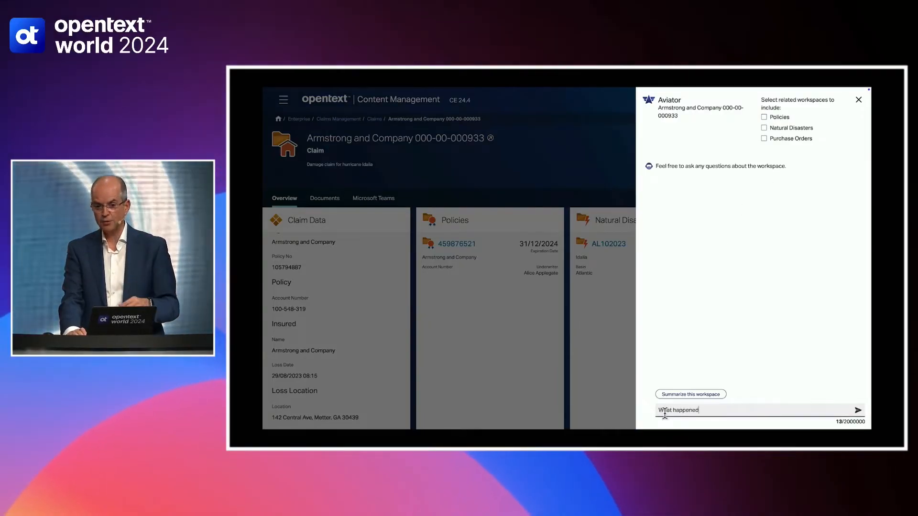
left_click(858, 410)
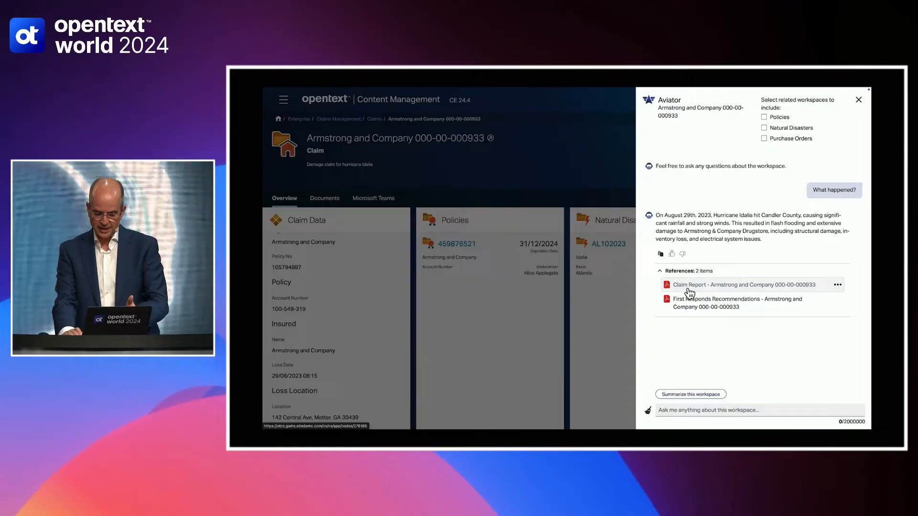
left_click(740, 285)
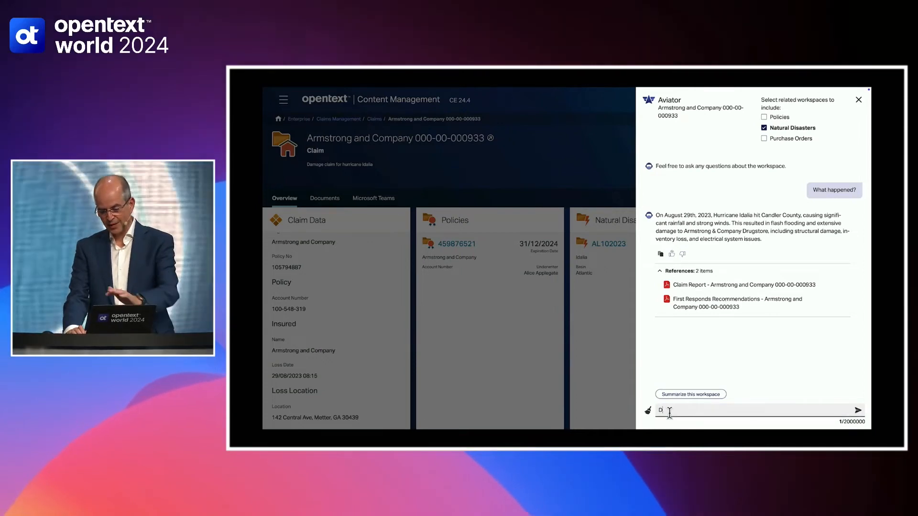
Ask Aviator 'Did the storm hit Metter?' and open the cited AL102023 storm track image.
type("Did the storm")
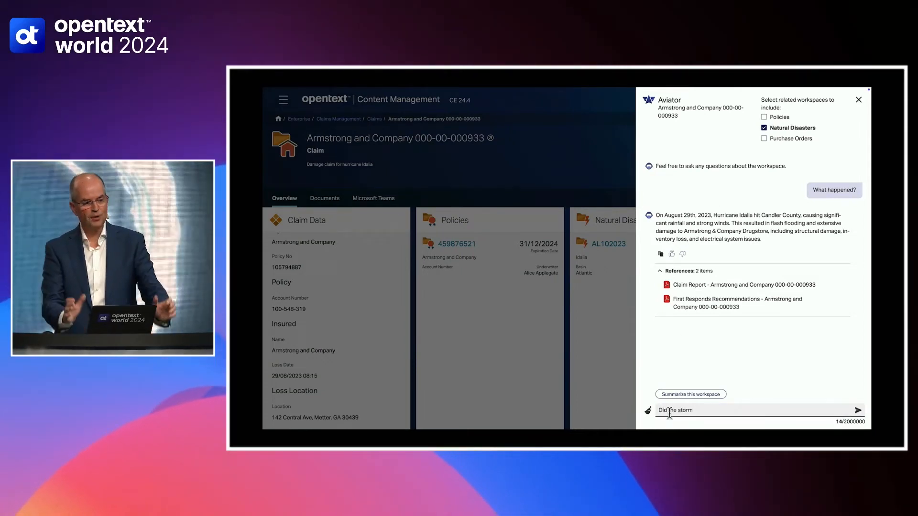
left_click(858, 410)
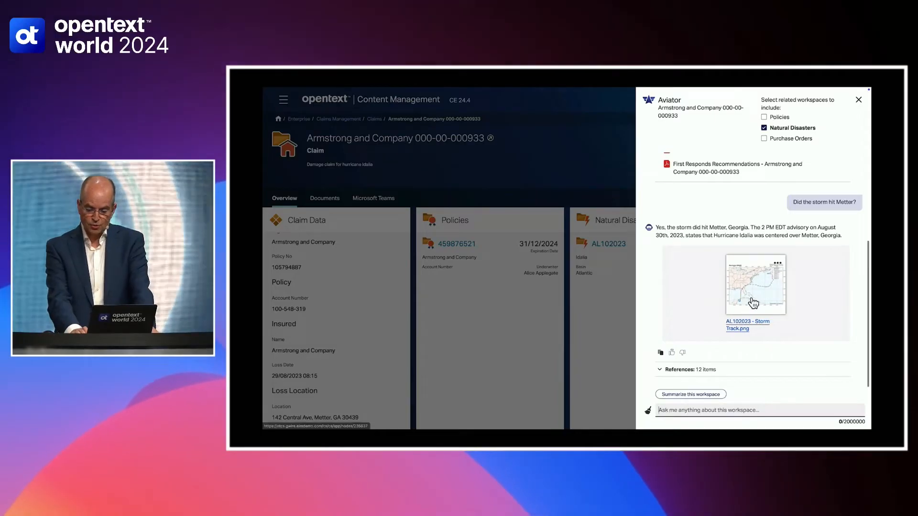
left_click(755, 285)
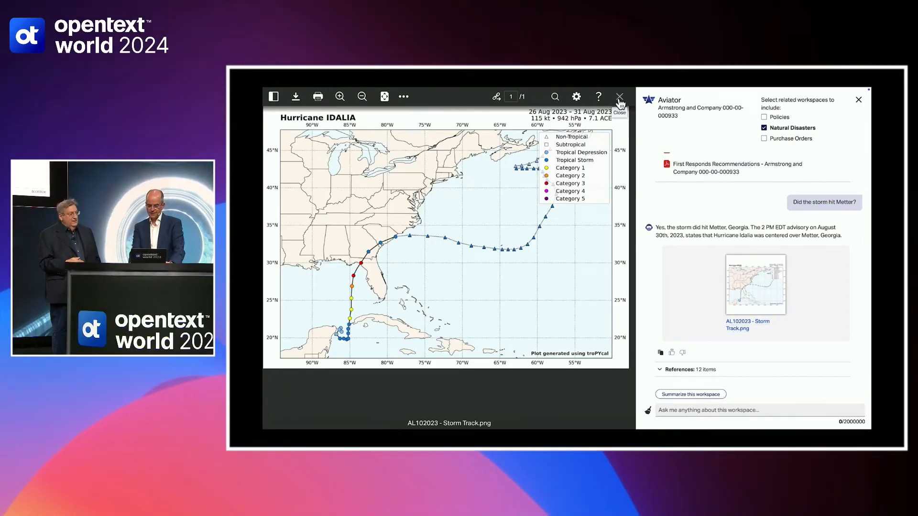
Close the storm track image and switch Aviator's scope from Natural Disasters to Policies.
left_click(619, 97)
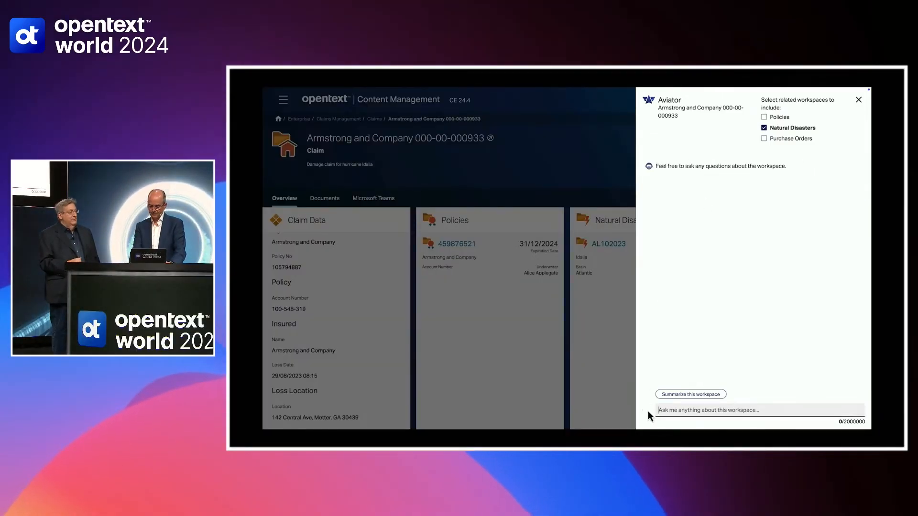
left_click(764, 127)
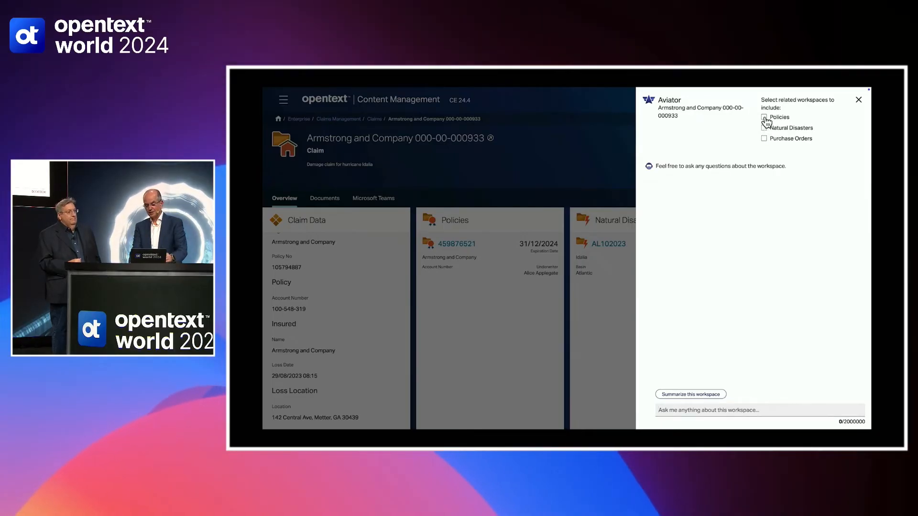
left_click(765, 117)
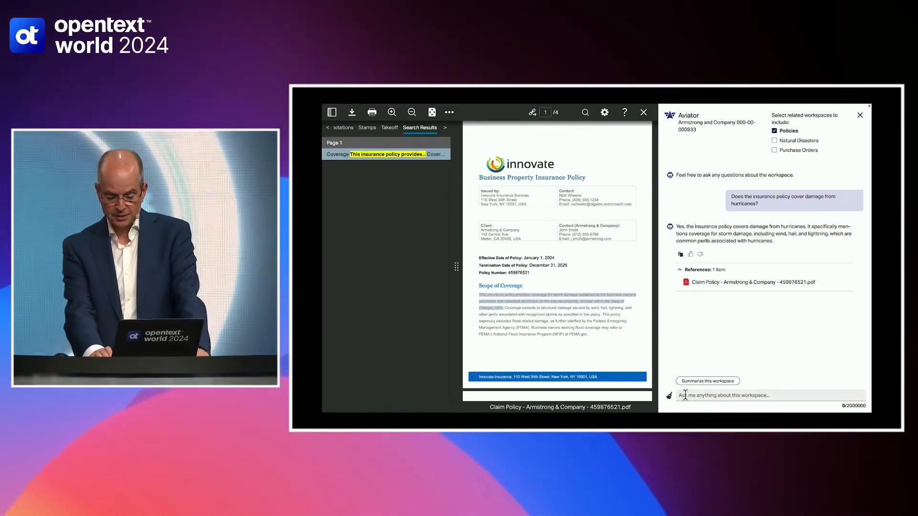
Ask Aviator whether the insurance policy covers flooding.
type("Is flooding covered by")
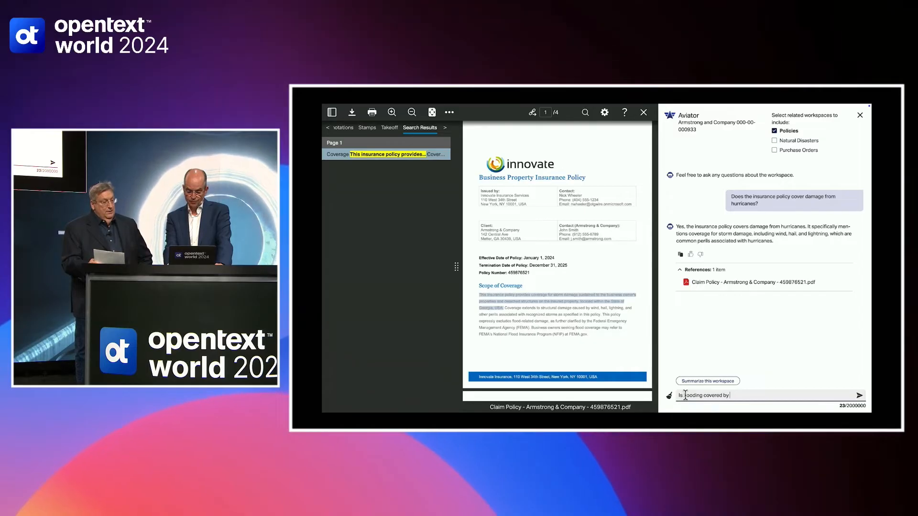
left_click(859, 395)
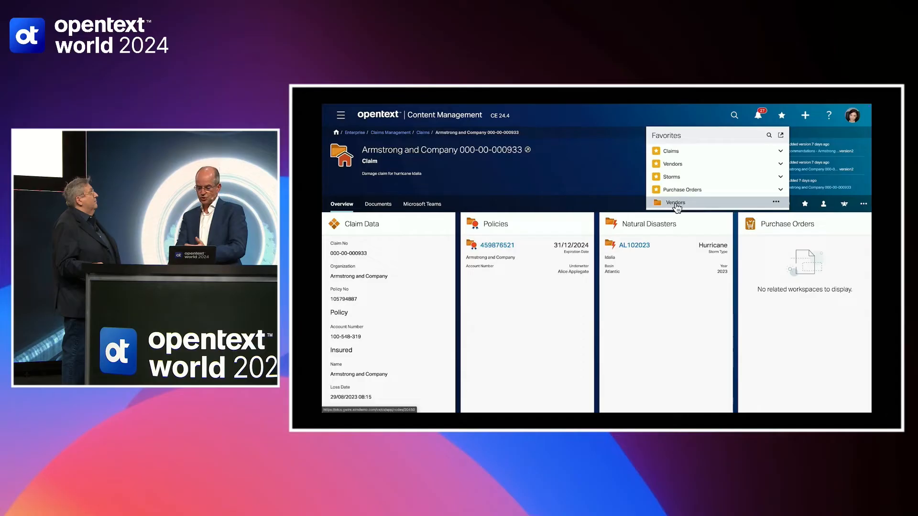
Open the Vendors folder and filter it to vendors in the USA.
left_click(676, 203)
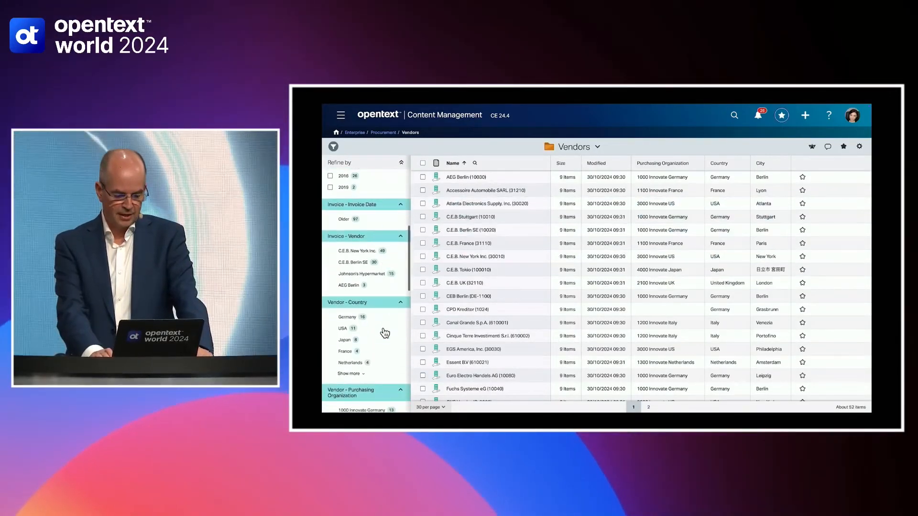
left_click(342, 328)
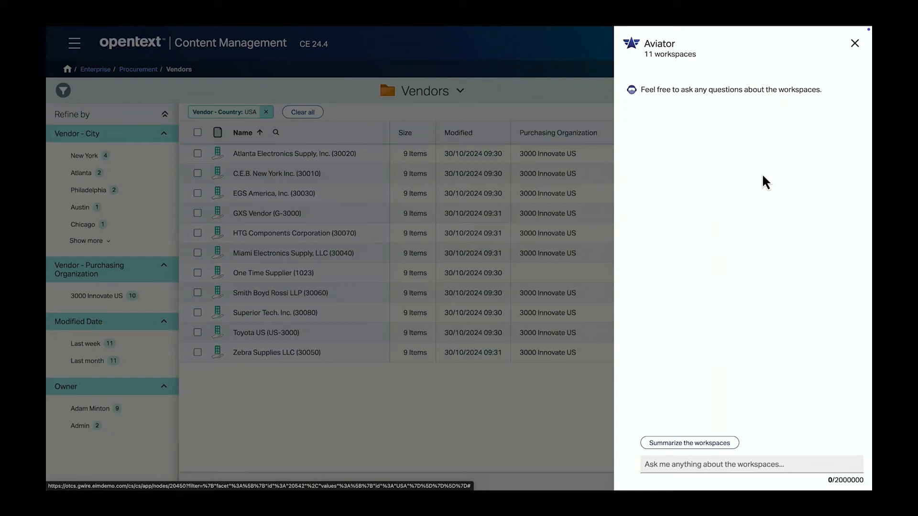
Ask Aviator 'Are there any vendors that do roof repair in Georgia?', getting Zebra Supplies LLC.
type("Ar")
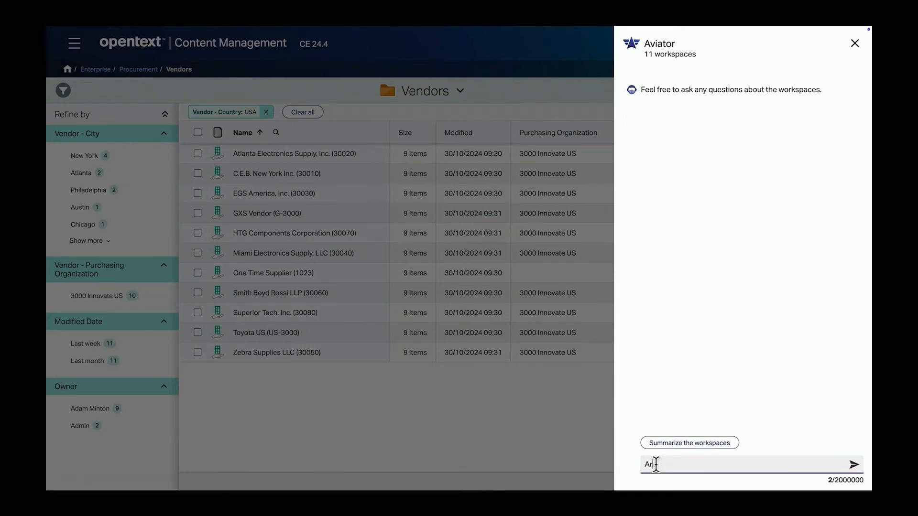
type("Are there any vendors that do roof repair")
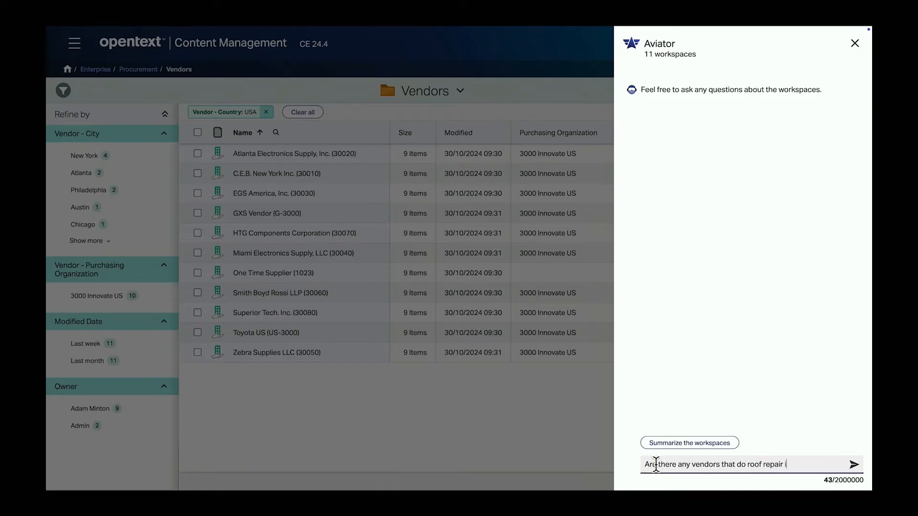
type("in Georgia?")
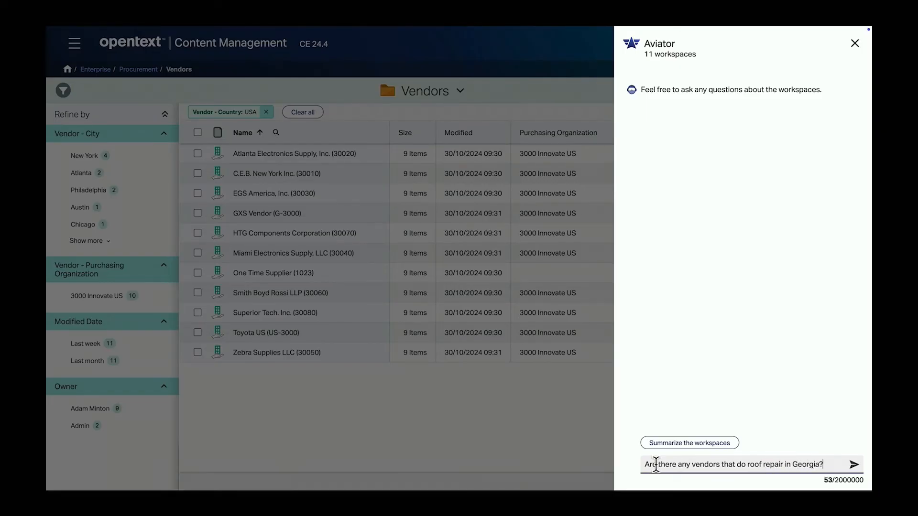
left_click(853, 464)
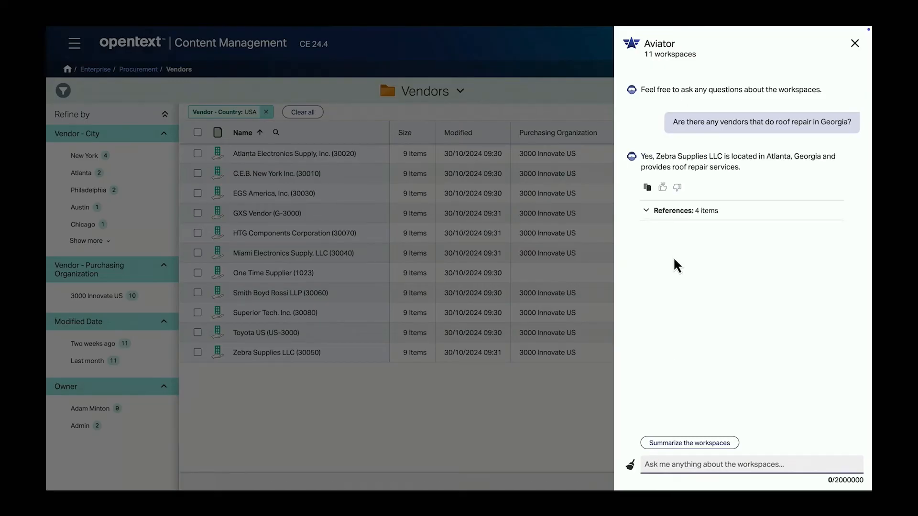
left_click(681, 211)
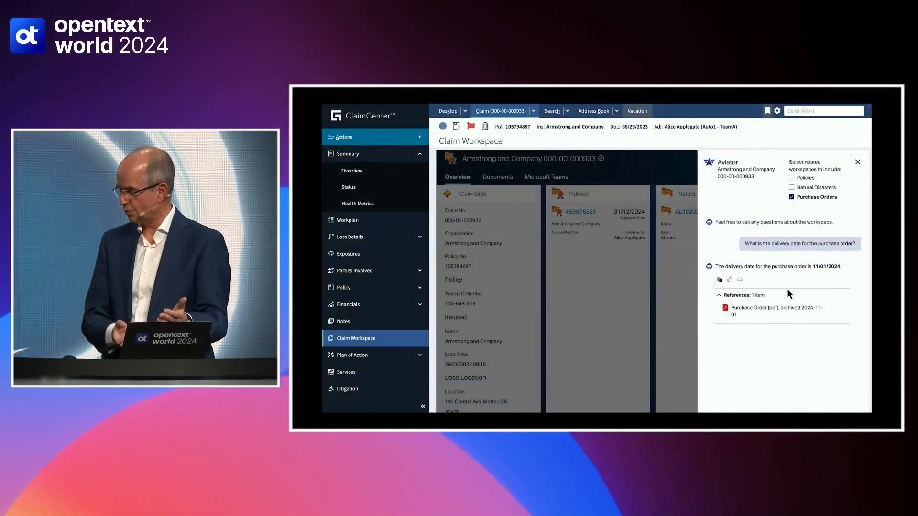
Open the cited Zebra Supplies LLC purchase order PDF to confirm the 11/01/2024 delivery date.
left_click(778, 310)
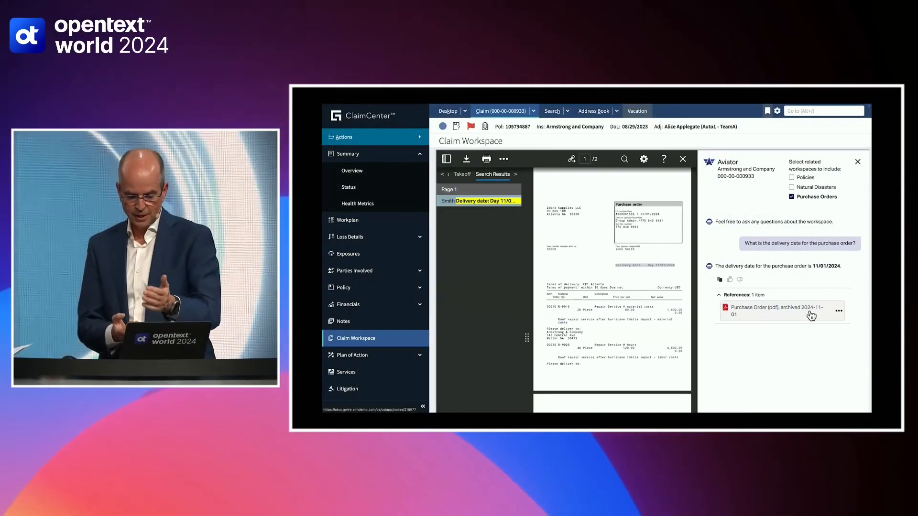